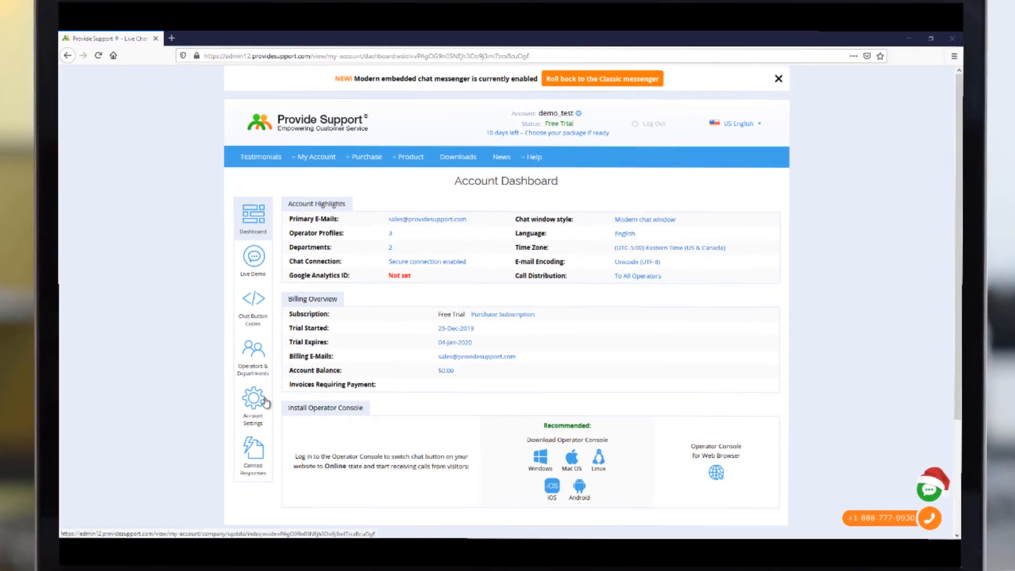
Go to Account Settings and open the Start Chat Form Fields page.
{"action": "left_click", "coordinate": [253, 401]}
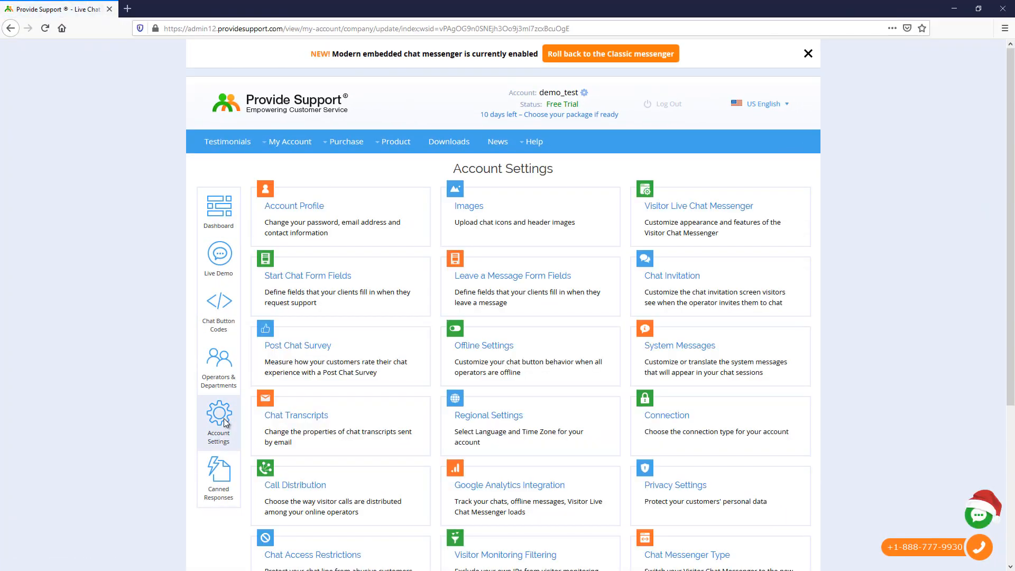
{"action": "left_click", "coordinate": [308, 275]}
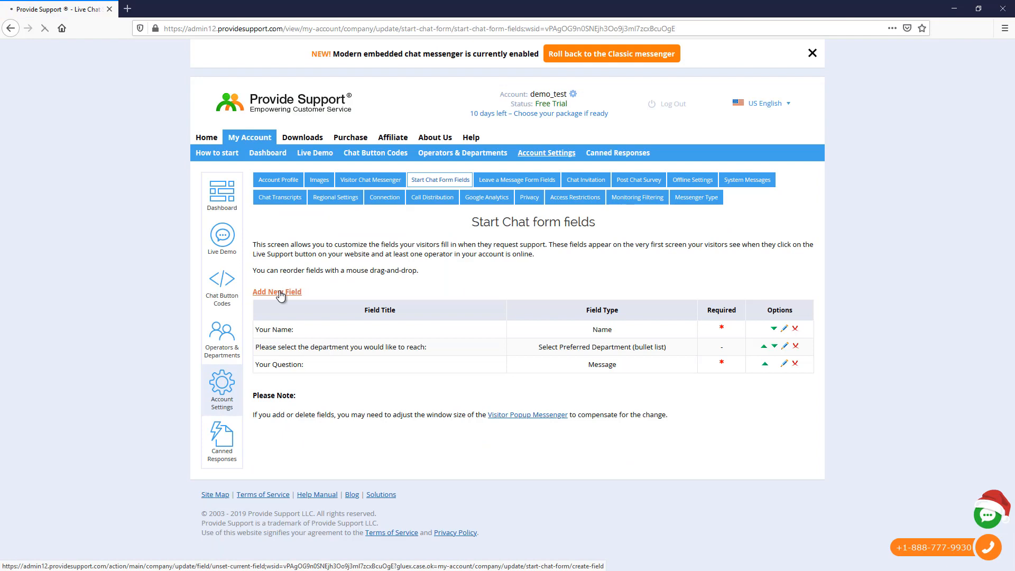
Add a new form field and browse the available Field Type options.
{"action": "left_click", "coordinate": [276, 292]}
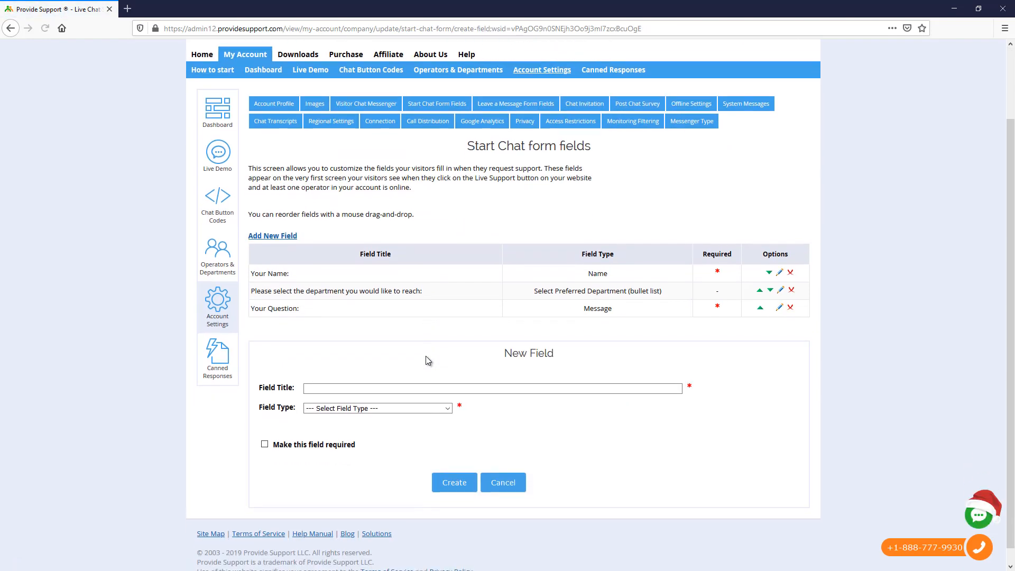
{"action": "left_click", "coordinate": [376, 408]}
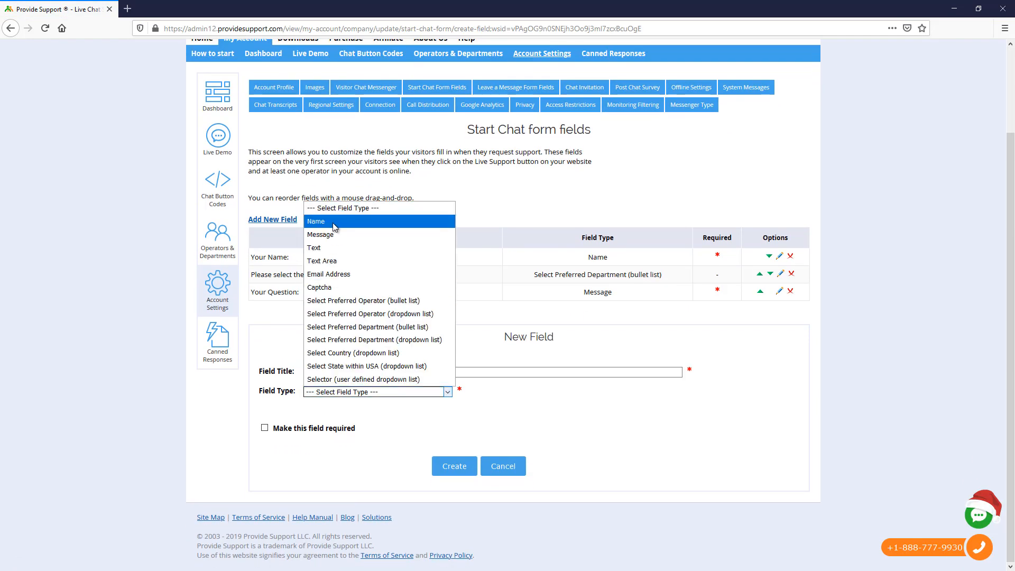
{"action": "mouse_move", "coordinate": [321, 234]}
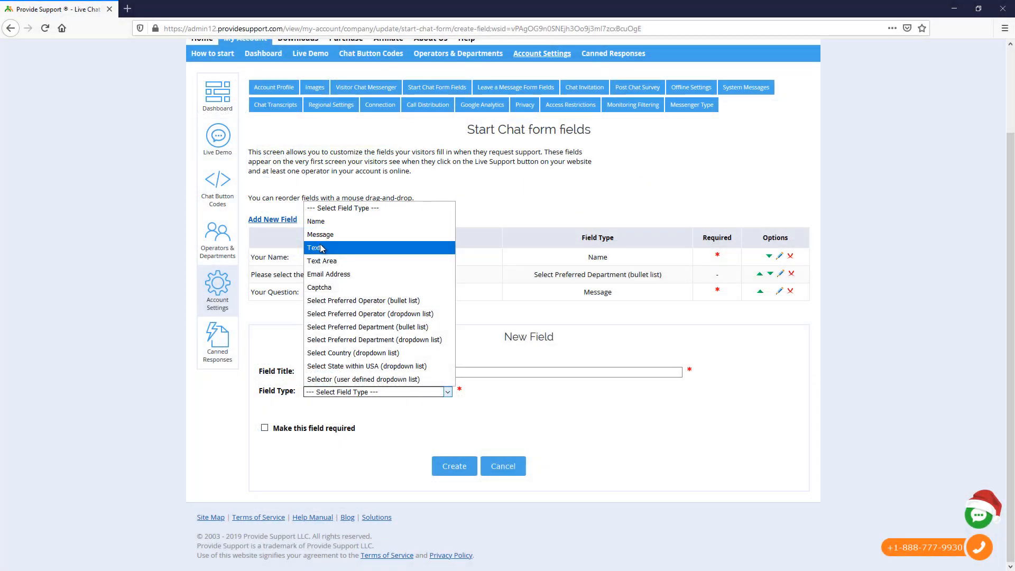
{"action": "mouse_move", "coordinate": [322, 260]}
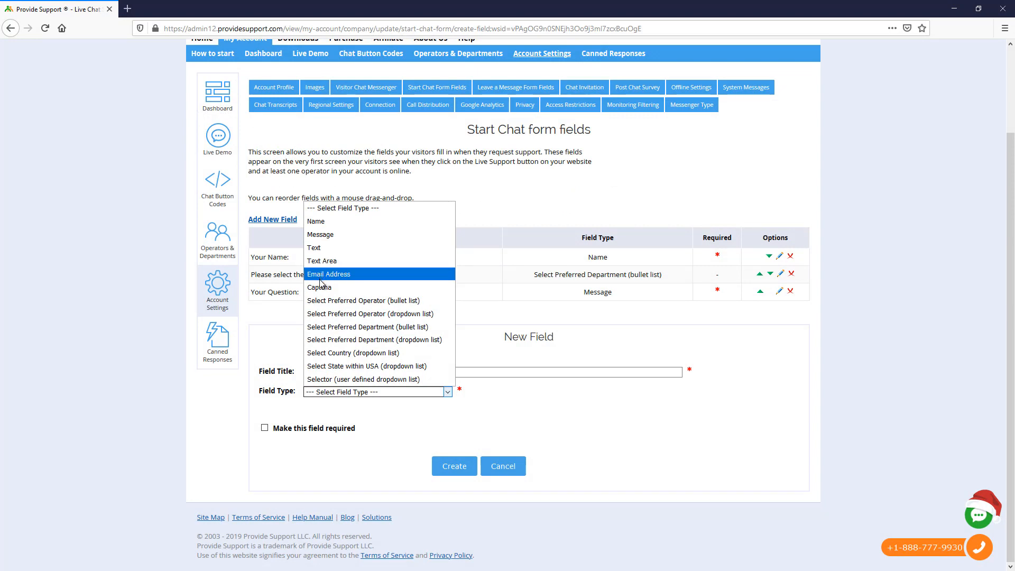
{"action": "mouse_move", "coordinate": [319, 286]}
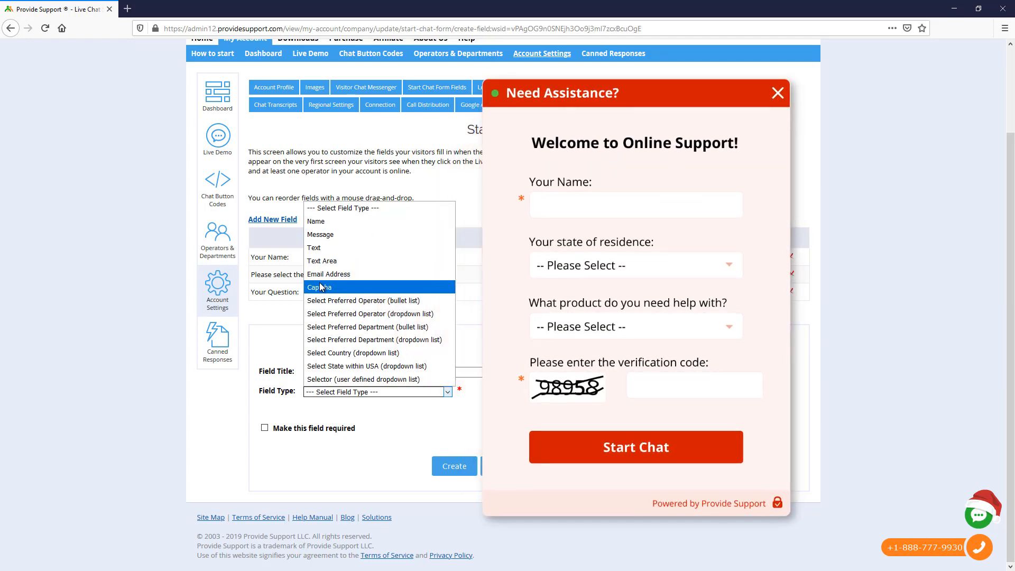
Make the new field a user-defined dropdown titled 'How did you hear about us?'.
{"action": "left_click", "coordinate": [364, 379]}
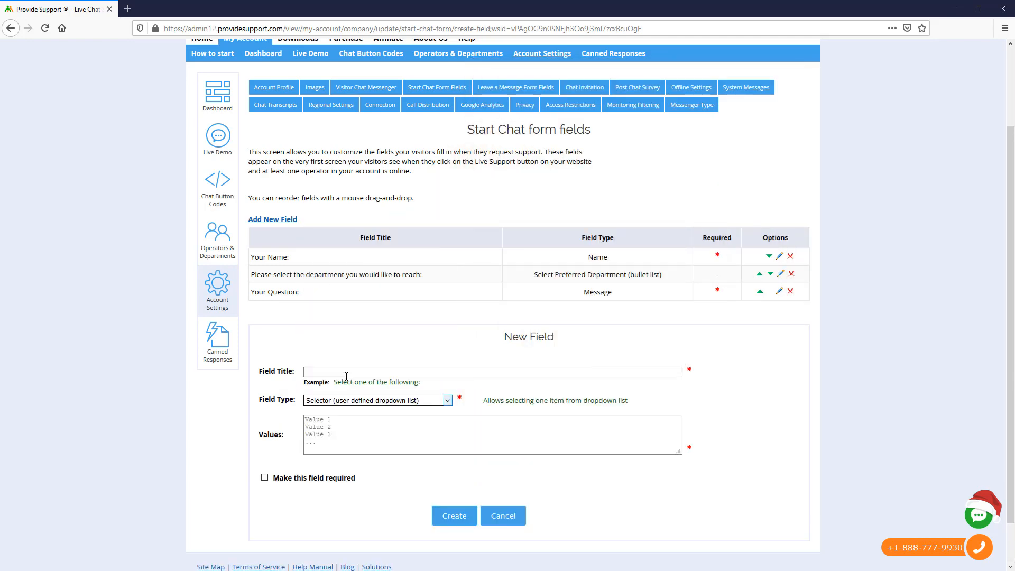
{"action": "type", "text": "H"}
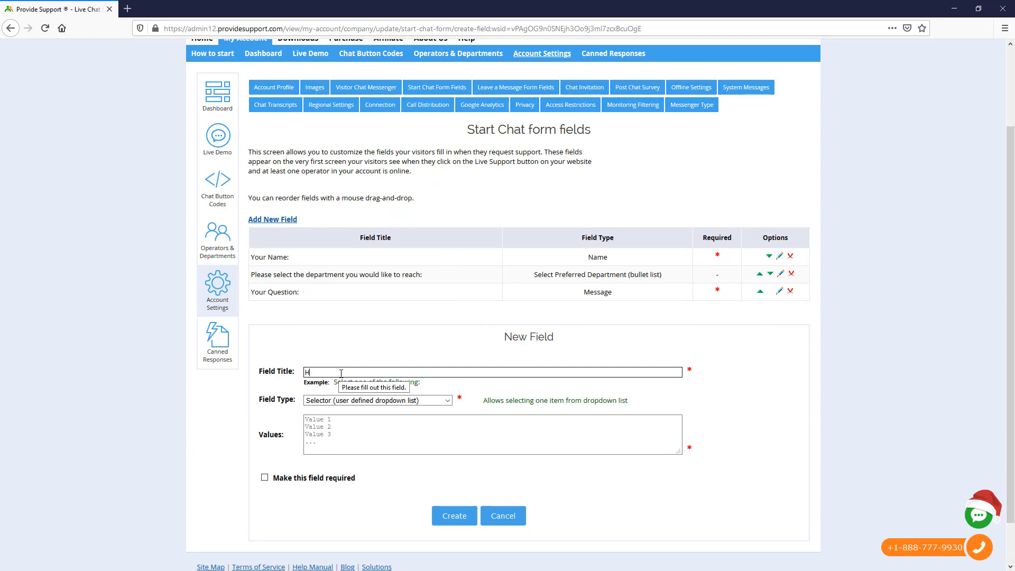
{"action": "type", "text": "How did you hear a"}
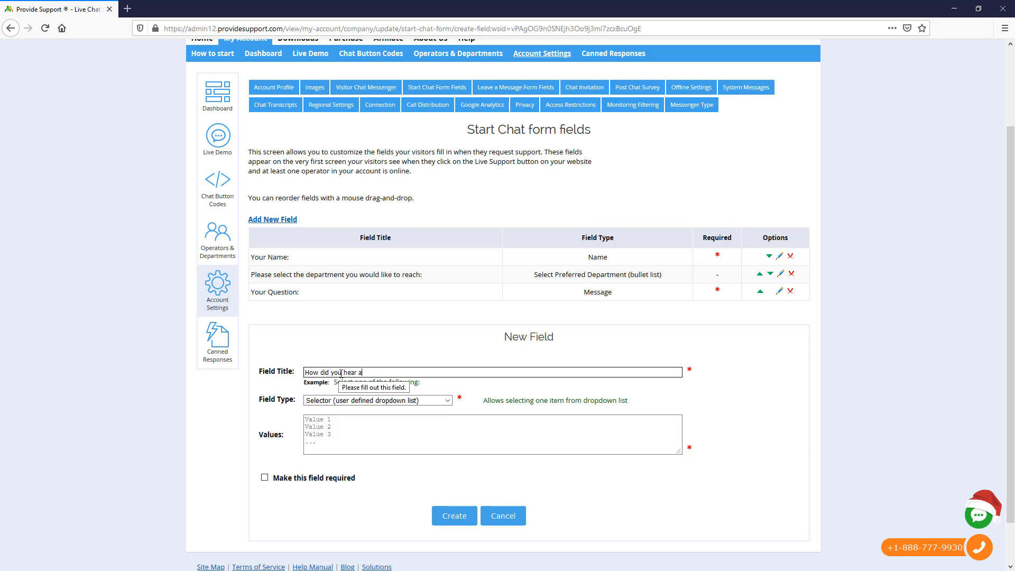
{"action": "type", "text": "bout us?"}
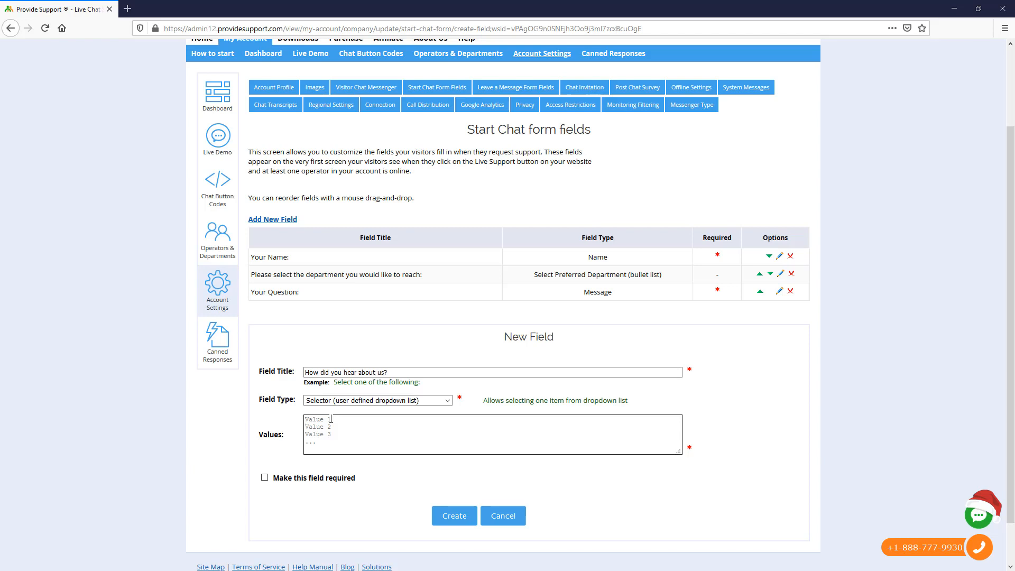
Add answers Search Engine, Advertisement, I am your customer; mark required and create.
{"action": "type", "text": "Search Engine"}
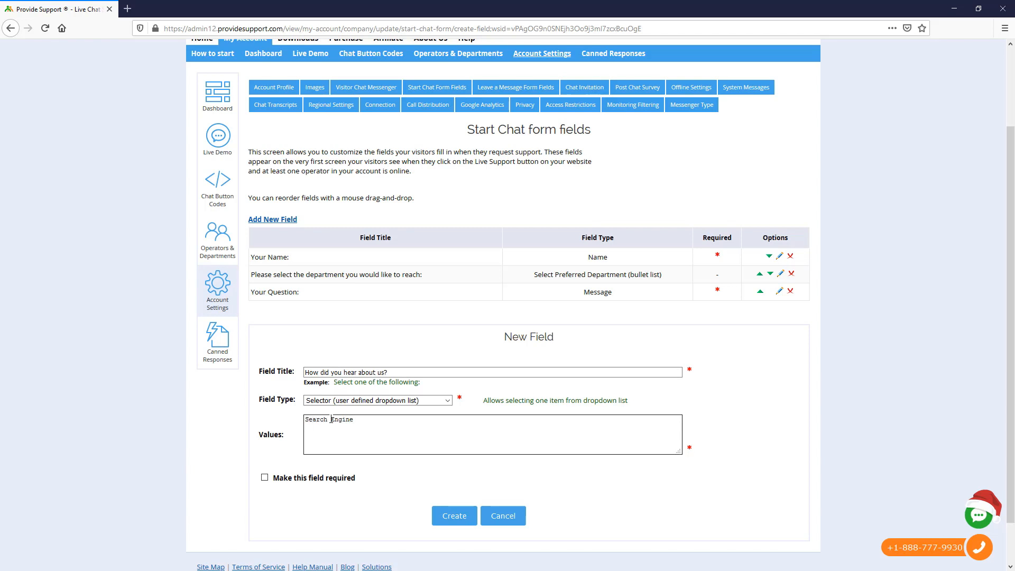
{"action": "type", "text": "Advertisement"}
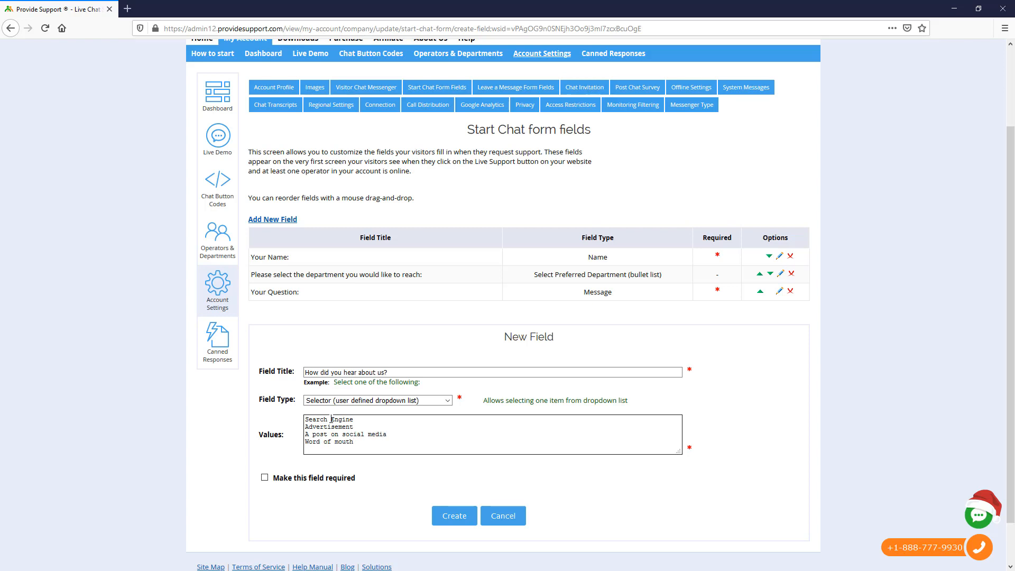
{"action": "type", "text": "I am your customer"}
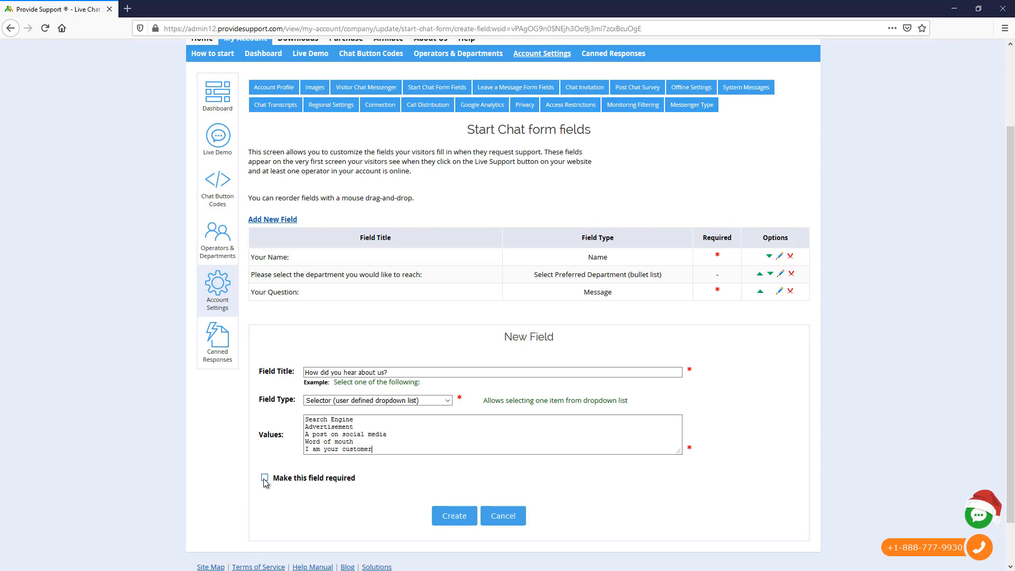
{"action": "left_click", "coordinate": [263, 478]}
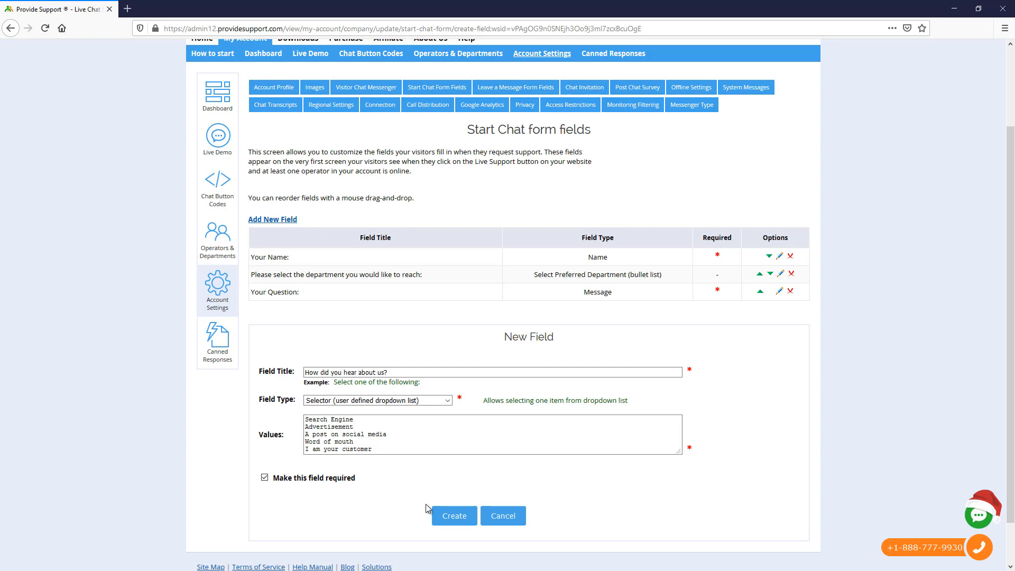
{"action": "left_click", "coordinate": [454, 516]}
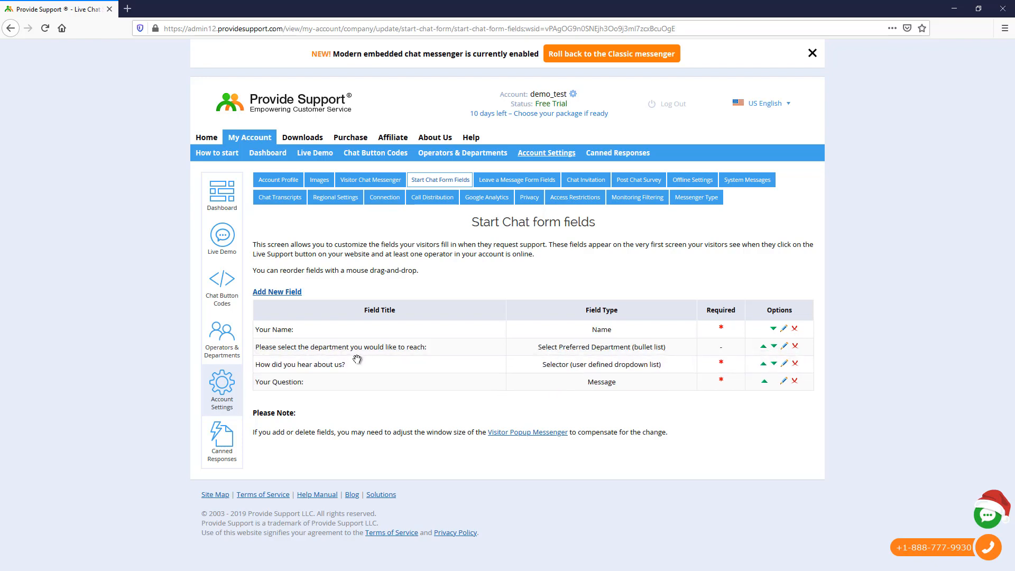
Confirm the new dropdown is listed, then go to Visitor Chat Messenger settings.
{"action": "left_click", "coordinate": [370, 179]}
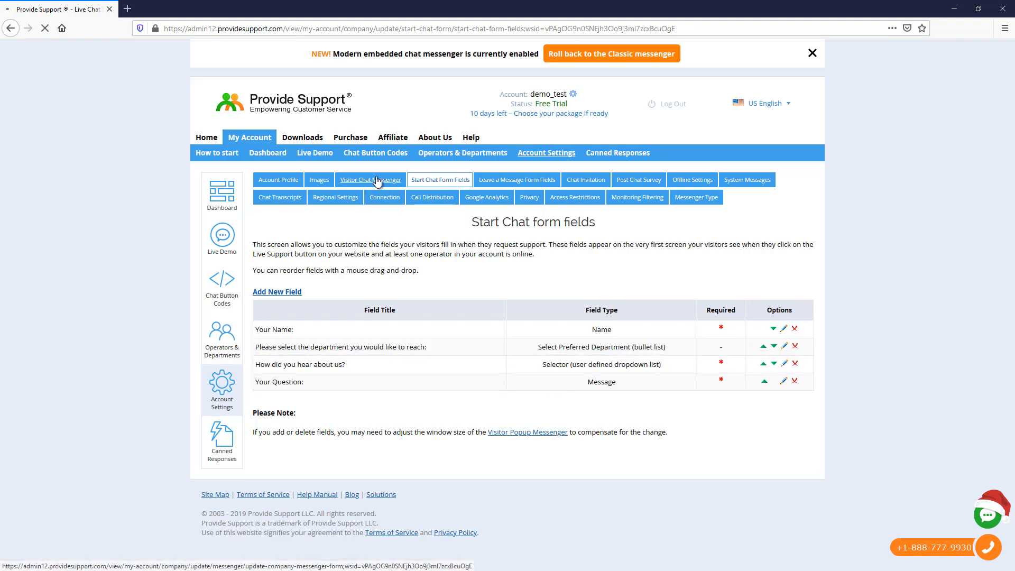
Raise the chat messenger Height above 580 px in Chat messenger size.
{"action": "left_click", "coordinate": [365, 179]}
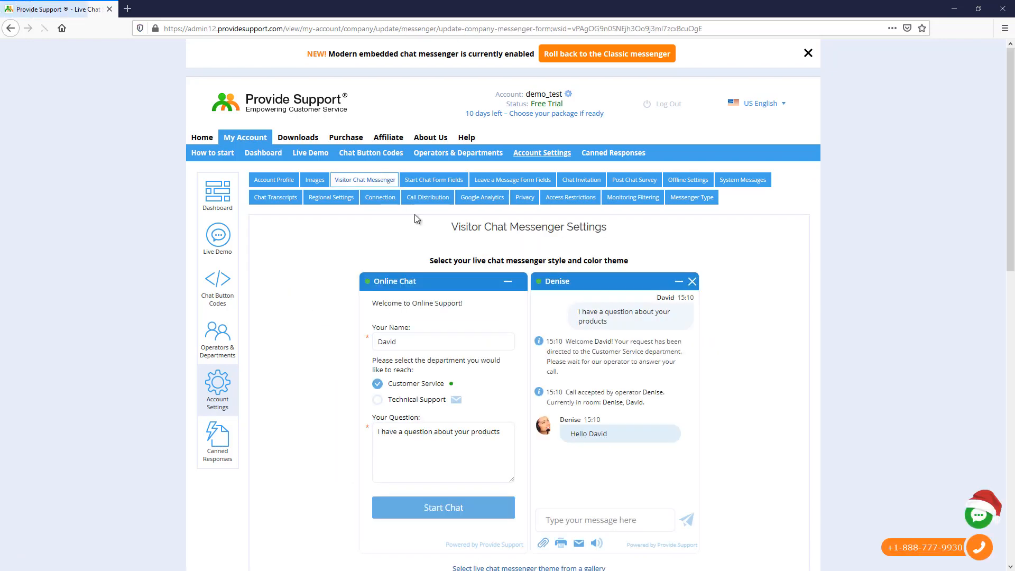
{"action": "scroll", "scroll_direction": "down", "scroll_amount": 3}
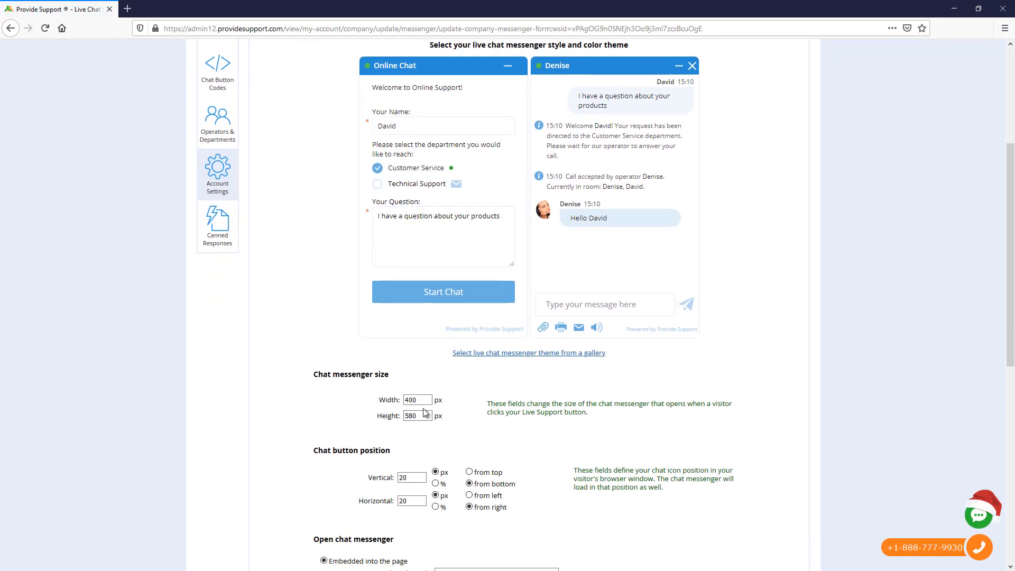
{"action": "type", "text": "7"}
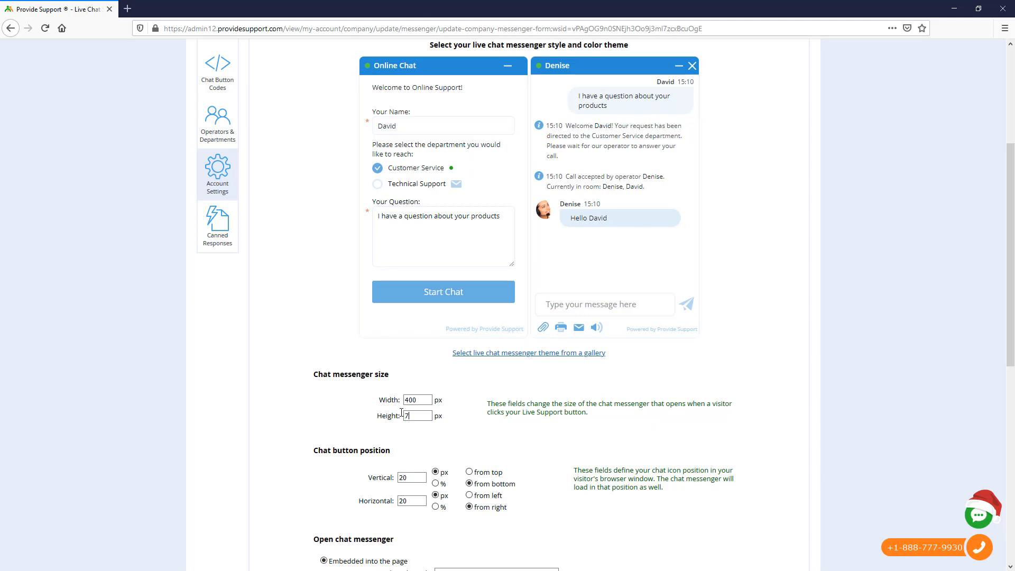
{"action": "scroll", "scroll_direction": "down", "scroll_amount": 3}
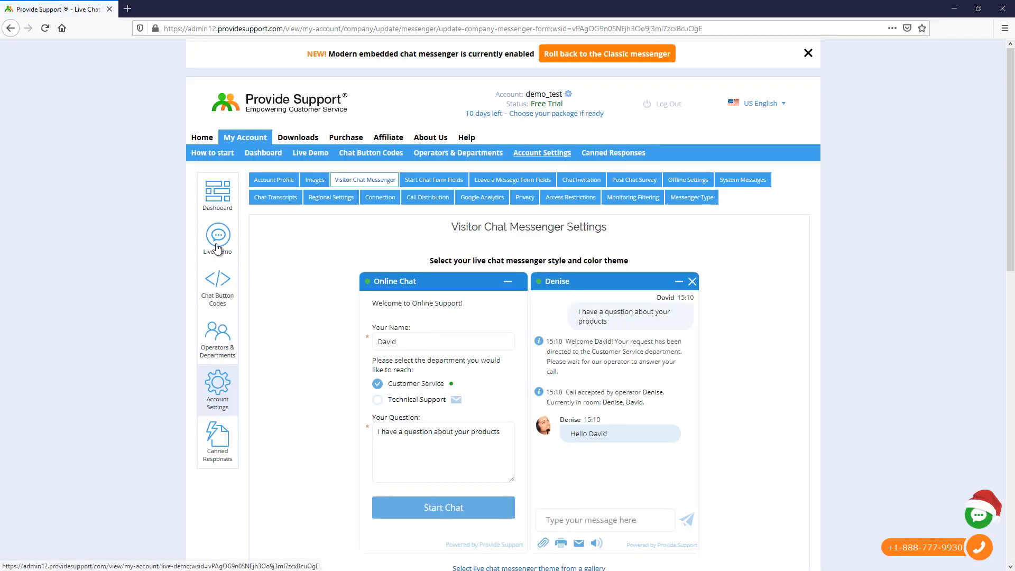
Start a test chat from the Live Demo page to view the new dropdown.
{"action": "left_click", "coordinate": [217, 236]}
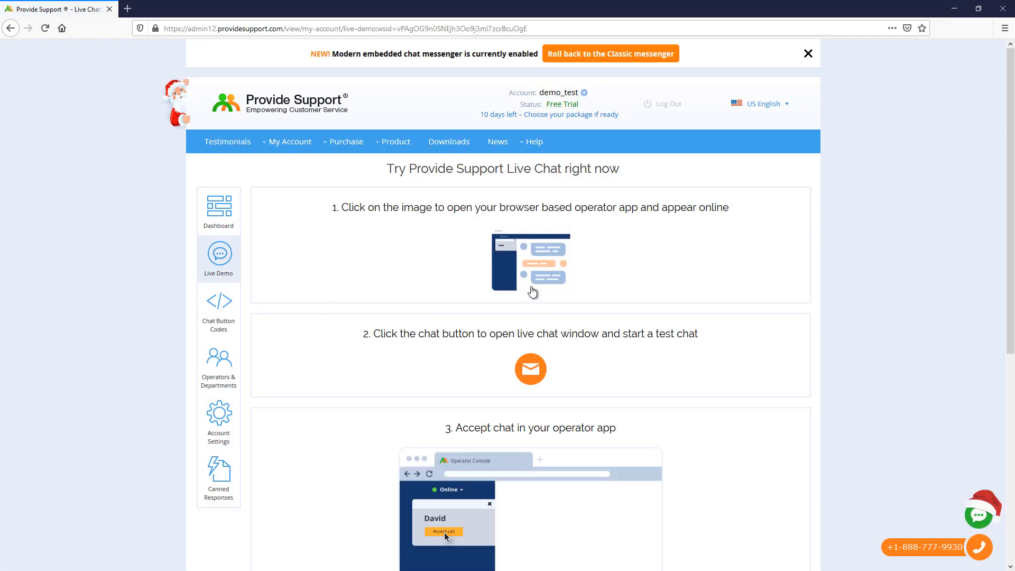
{"action": "left_click", "coordinate": [530, 262]}
{"action": "type", "text": "Mary"}
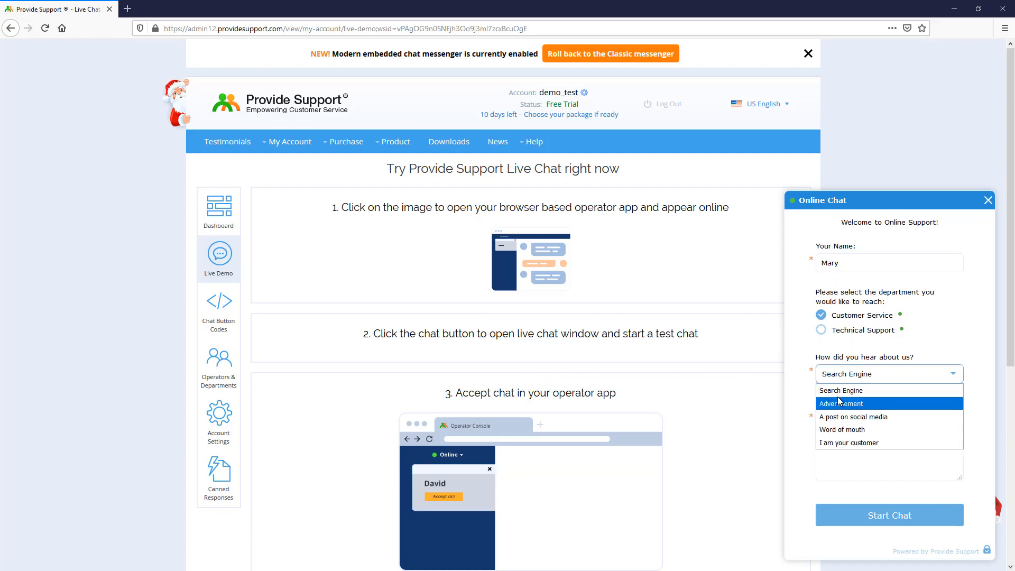
{"action": "mouse_move", "coordinate": [841, 429]}
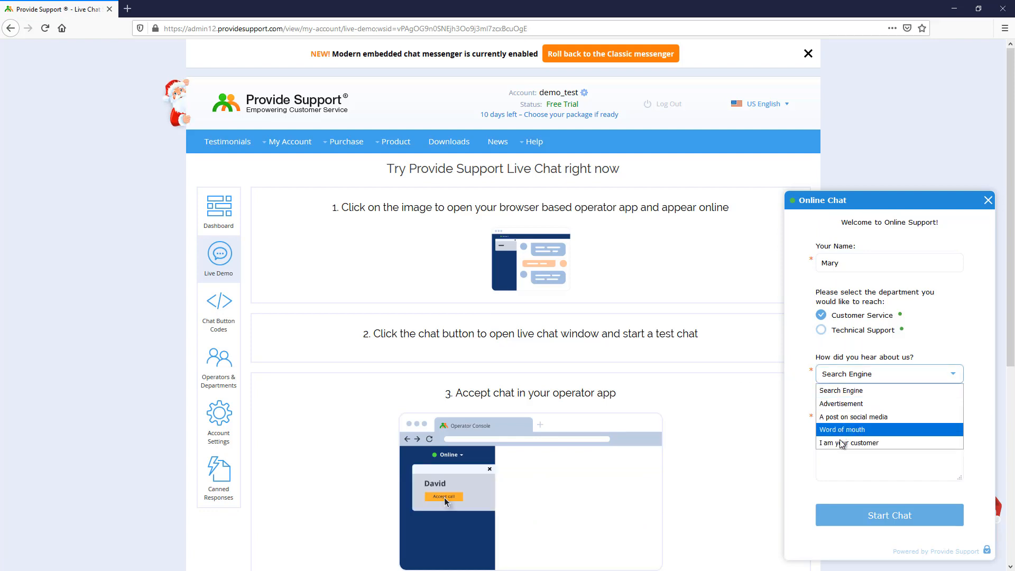